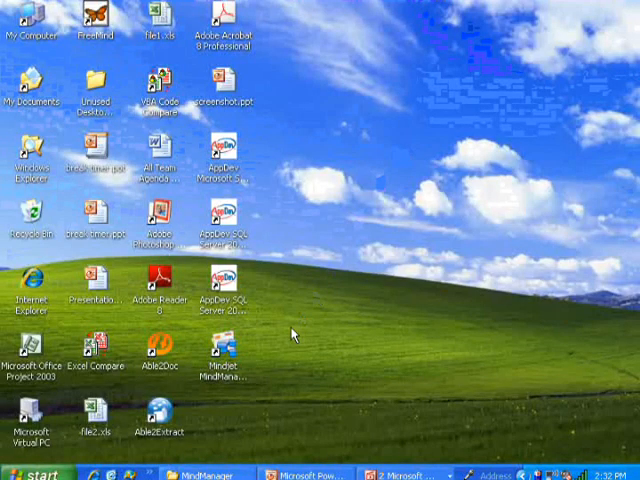
mouse_move(228, 350)
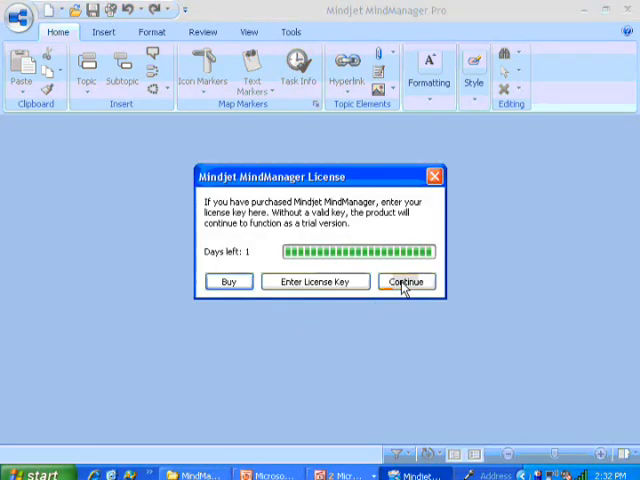
- Continue past the trial notice and rename the central topic 'Three Story Office Building'
left_click(404, 280)
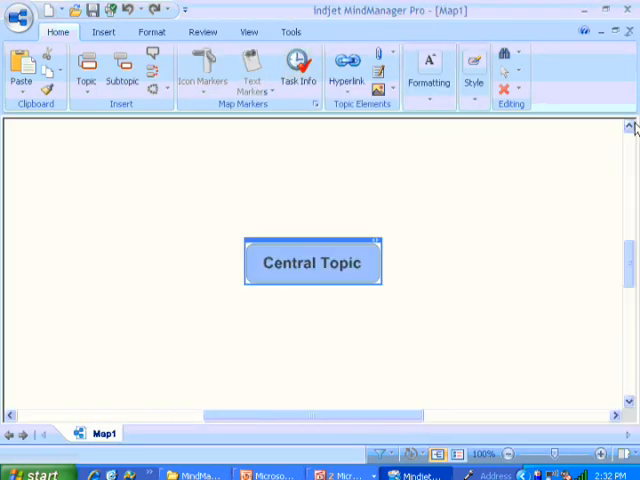
mouse_move(470, 264)
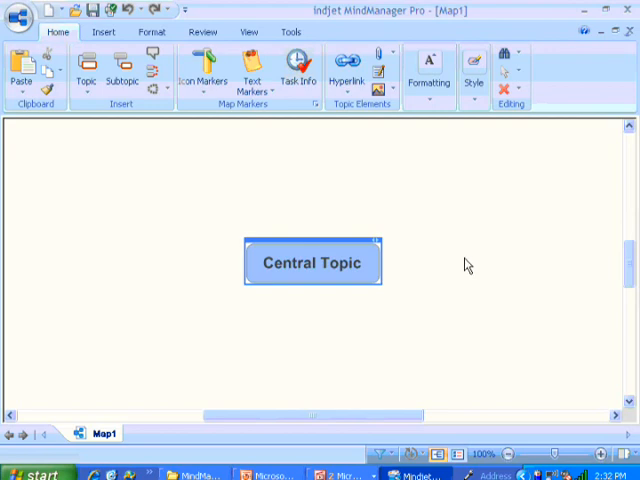
mouse_move(362, 268)
type("T")
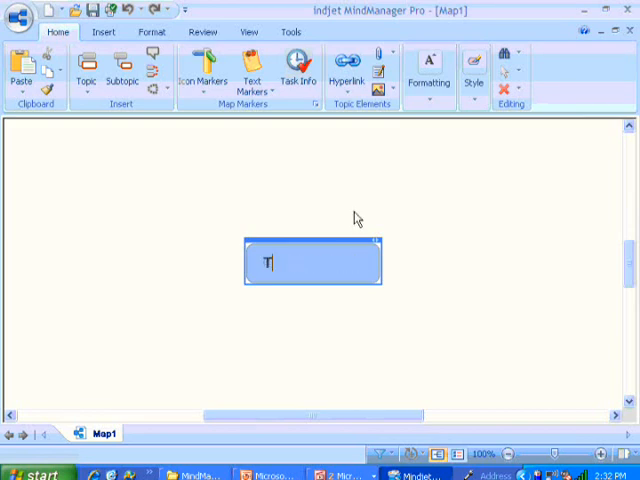
type("hree S")
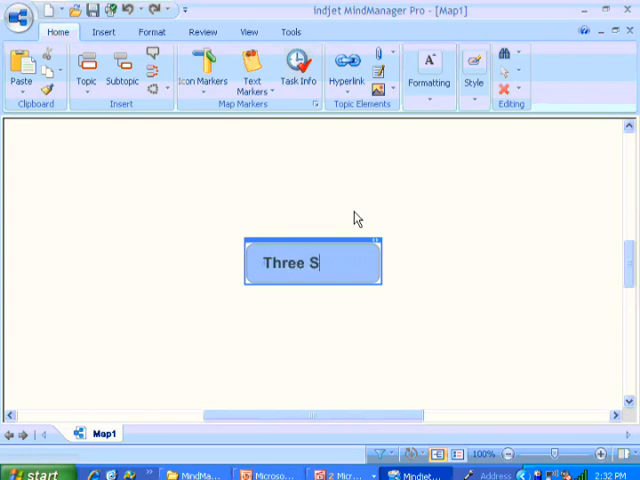
type("tory")
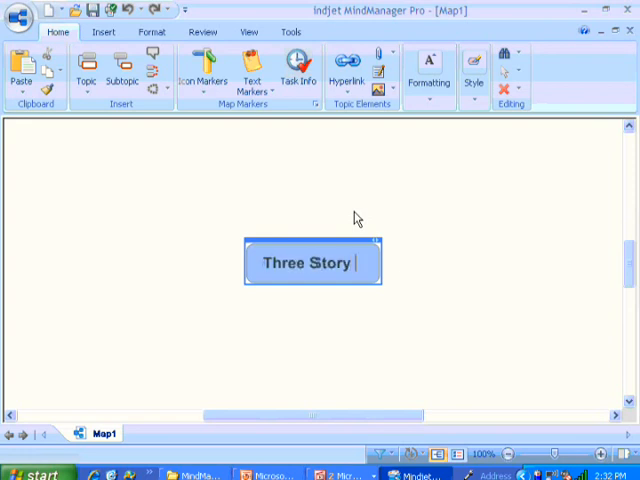
type("Office")
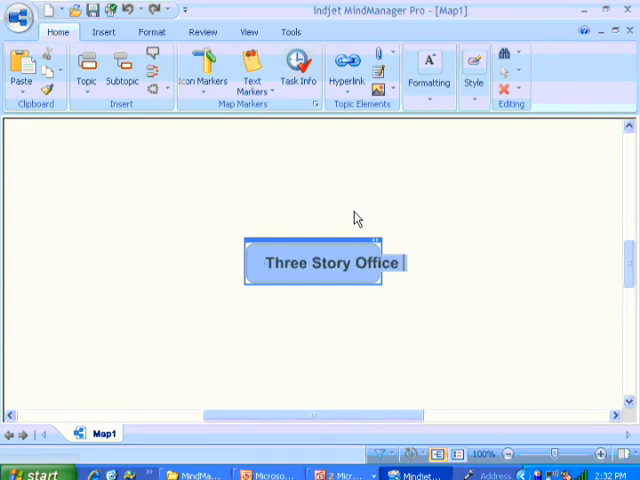
type("Building")
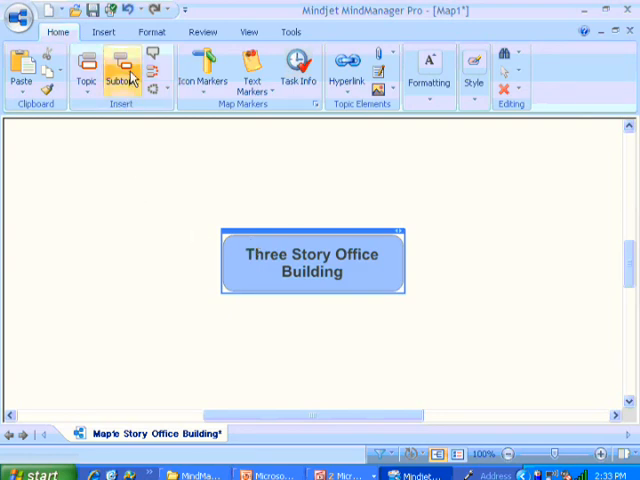
- Add main topics 'Site Preparation', 'Foundation' and 'Steel Work' branching from the central topic
left_click(116, 72)
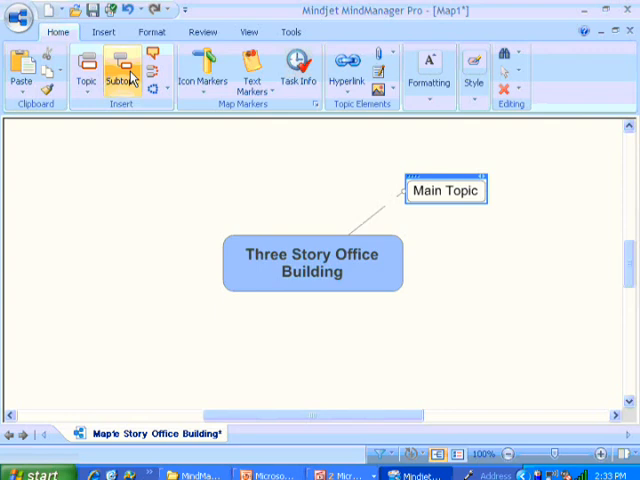
type("Mstal")
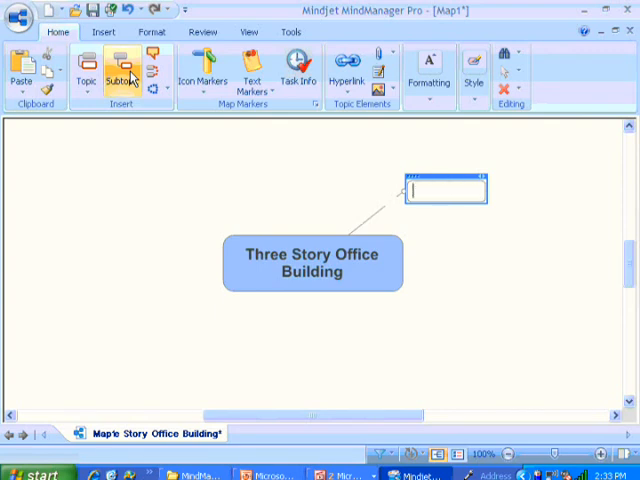
type("Site Preparation")
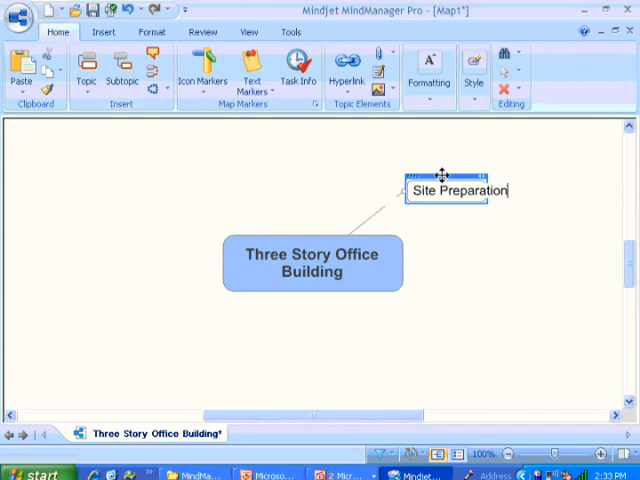
left_click(88, 70)
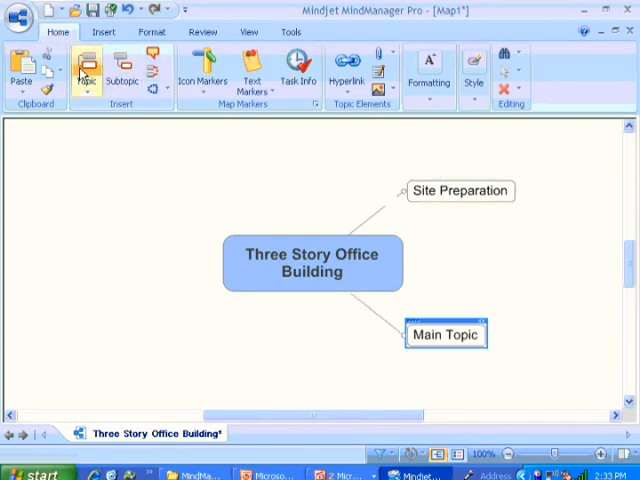
type("Maundation")
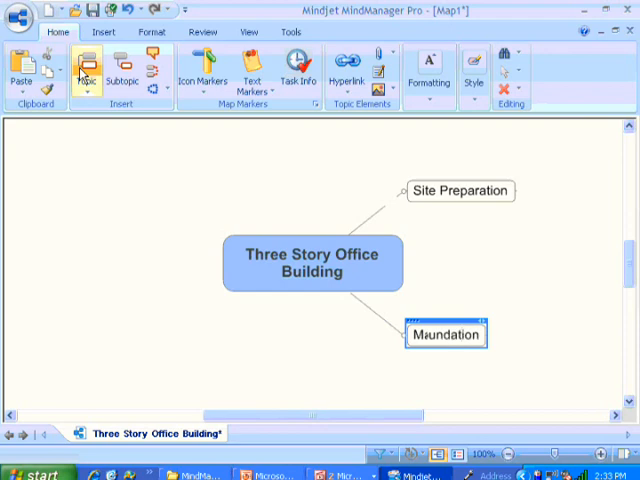
type("Foundation")
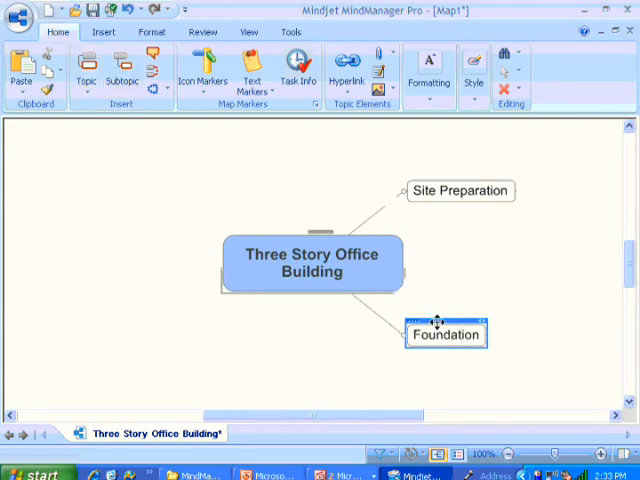
left_click(86, 70)
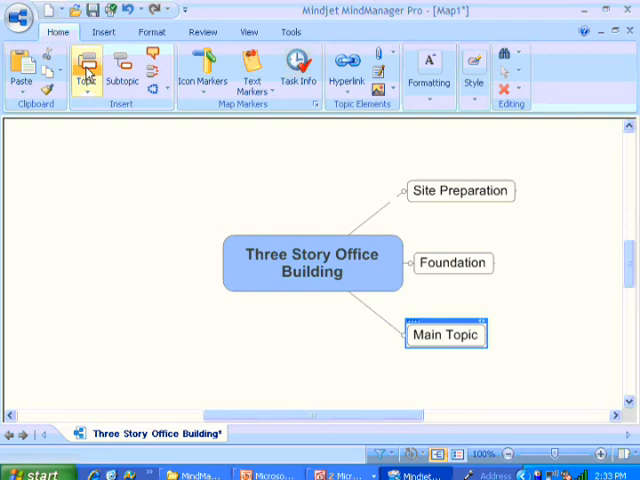
type("Steel Work")
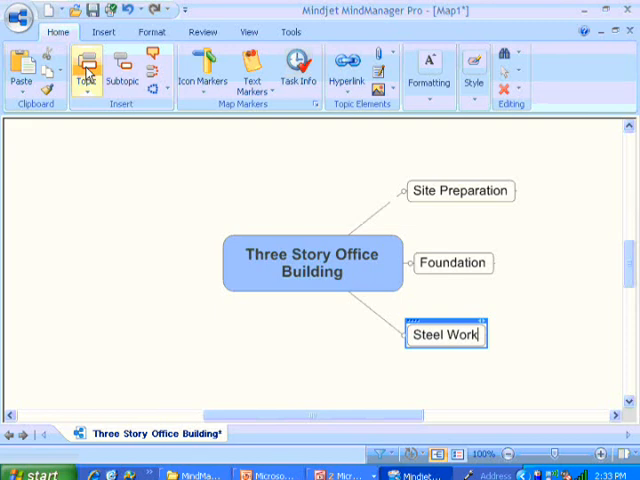
mouse_move(184, 176)
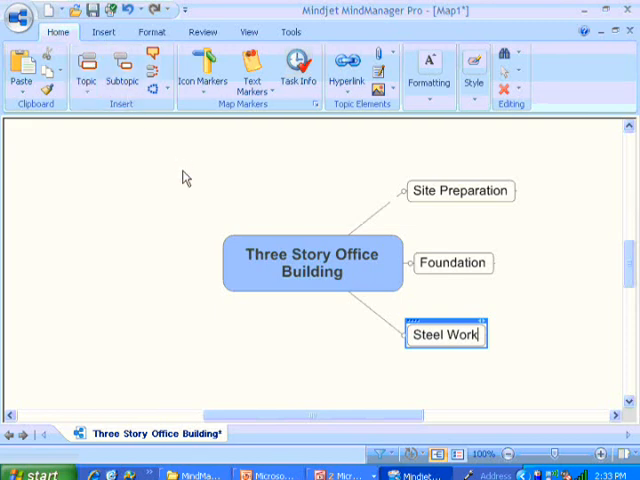
mouse_move(196, 192)
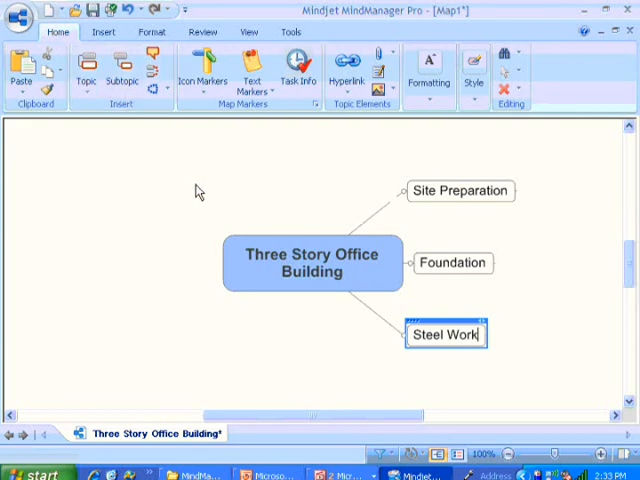
- Choose the Layout - Org Chart style template in the Template Organizer under Map Styles
left_click(290, 32)
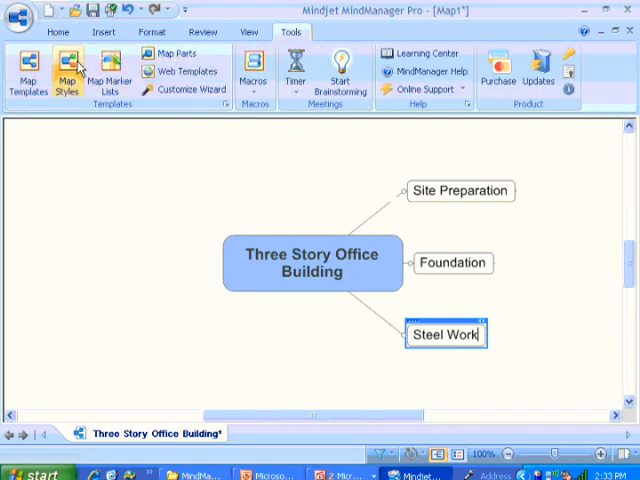
left_click(64, 72)
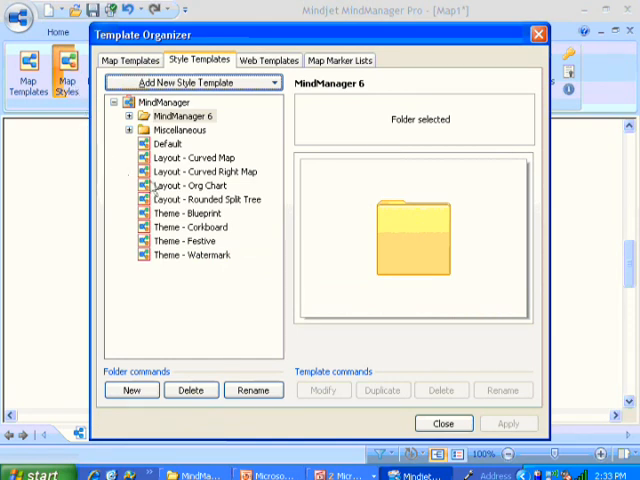
left_click(184, 184)
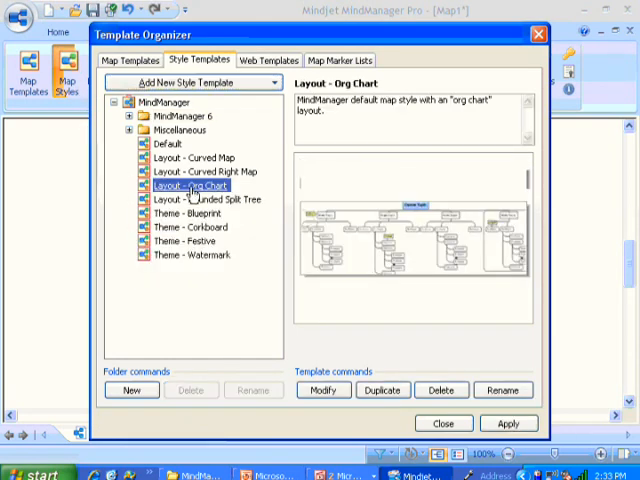
mouse_move(408, 306)
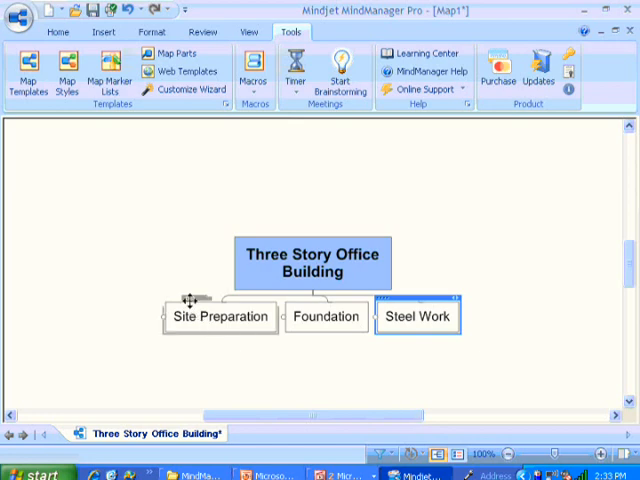
mouse_move(194, 308)
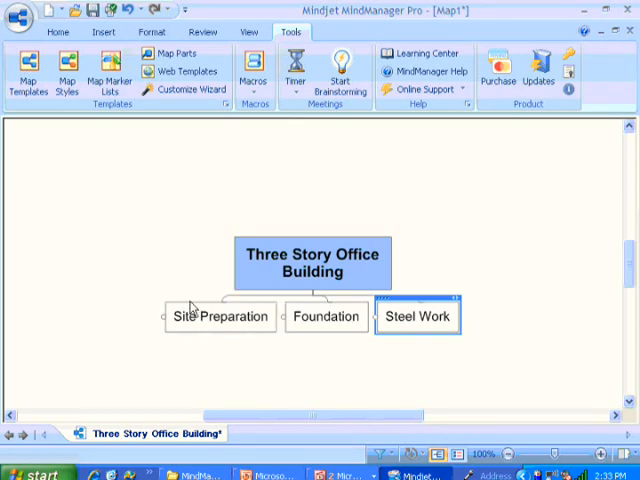
- Insert subtopics 'Install Temp Power', 'Install Temp Water' and 'Set up site office' under Site Preparation
left_click(220, 316)
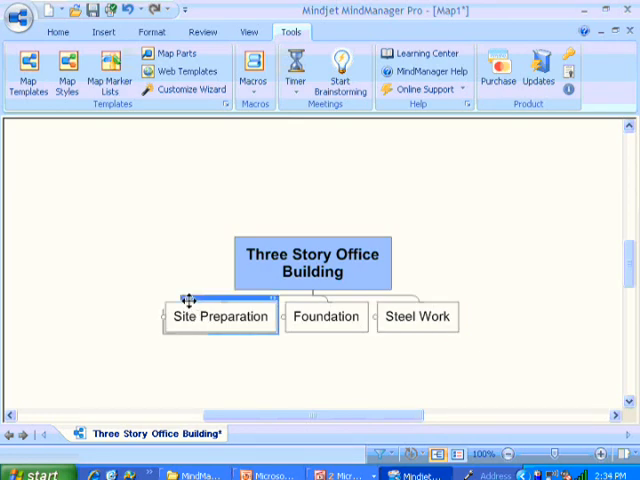
left_click(104, 32)
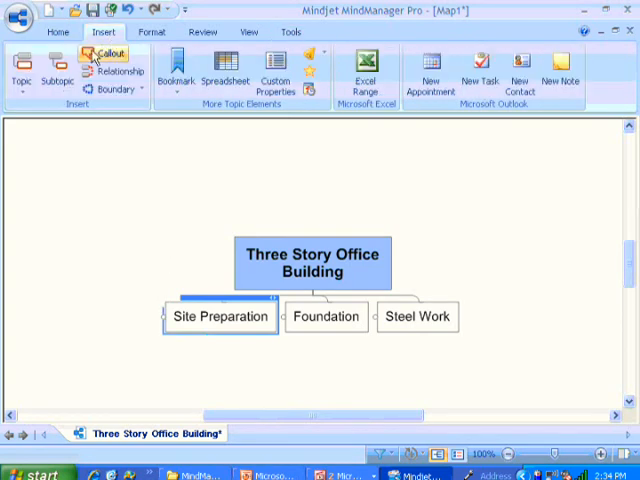
left_click(56, 70)
type("Ins")
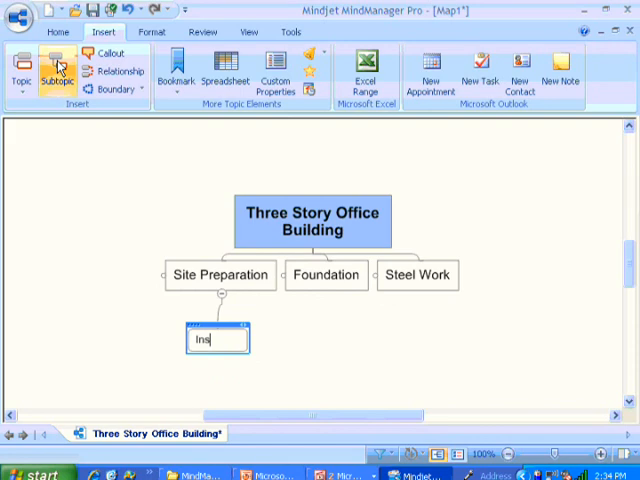
type("emp Power")
type("Install Temp Water")
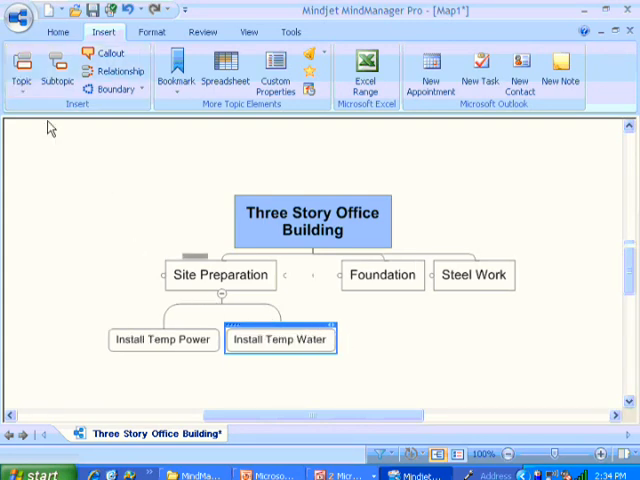
left_click(20, 70)
type("S")
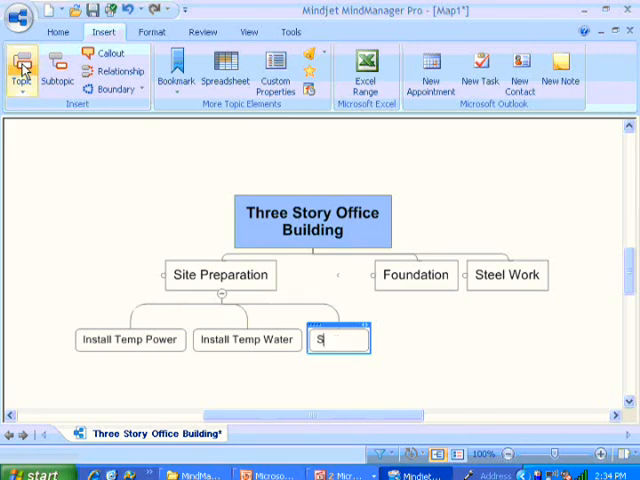
type("et up site office")
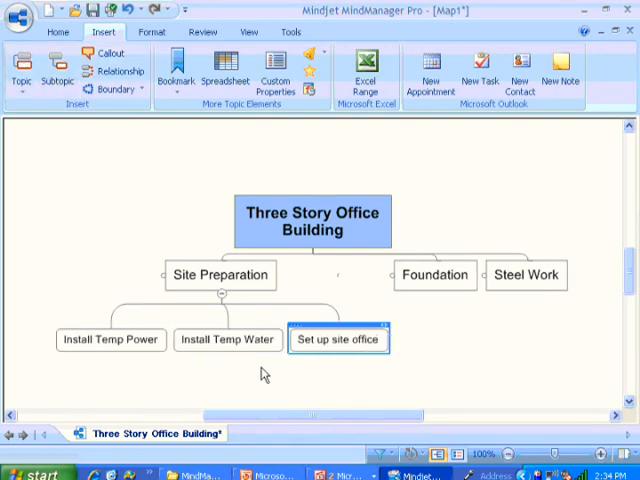
mouse_move(398, 372)
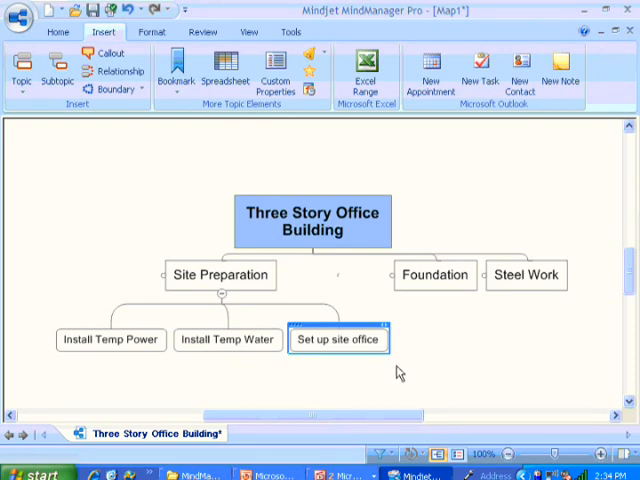
left_click(220, 274)
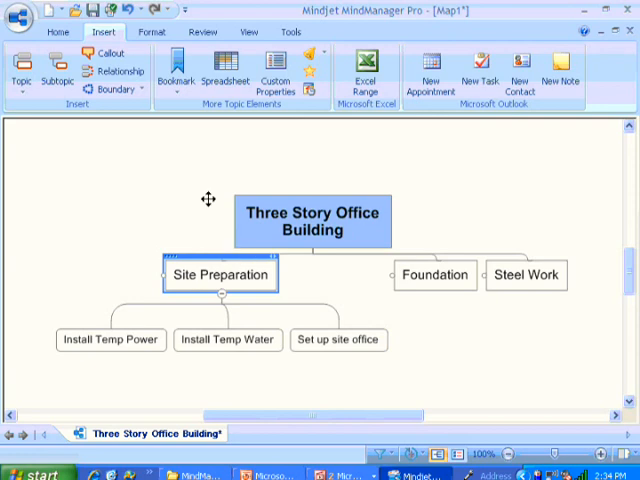
- Set Site Preparation's growth direction to Tree so its subtopics stack vertically
left_click(152, 32)
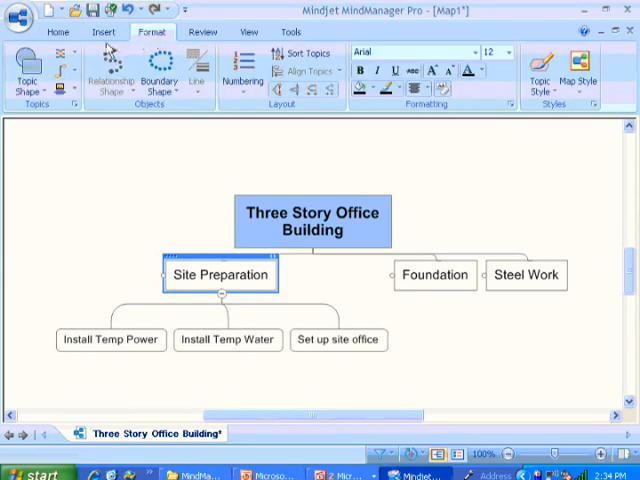
left_click(60, 58)
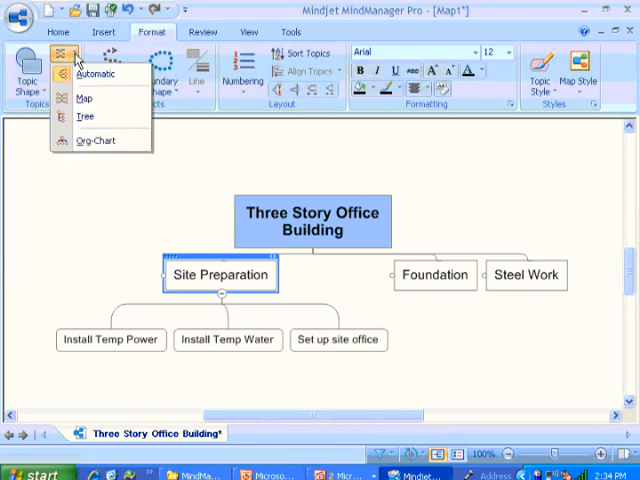
left_click(84, 116)
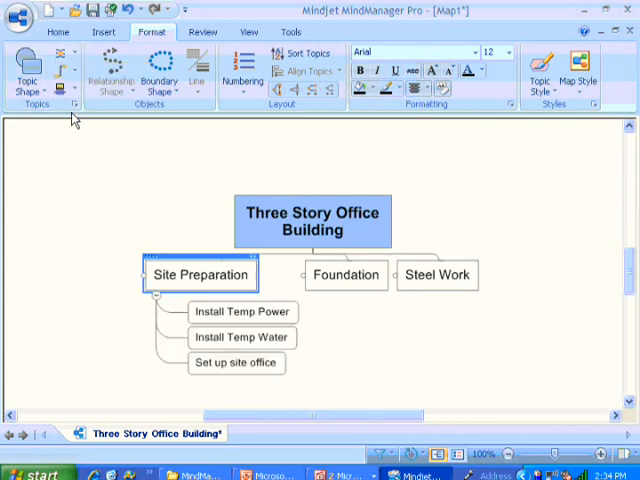
mouse_move(84, 252)
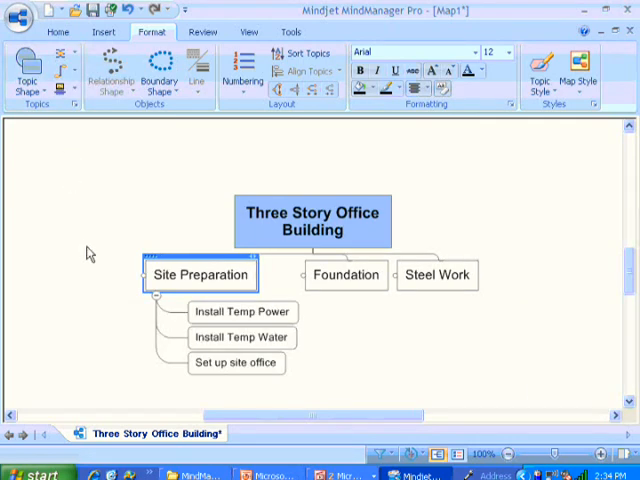
mouse_move(138, 350)
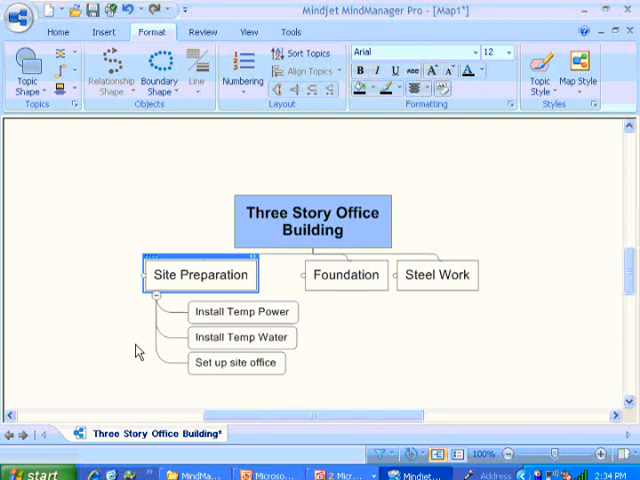
mouse_move(344, 388)
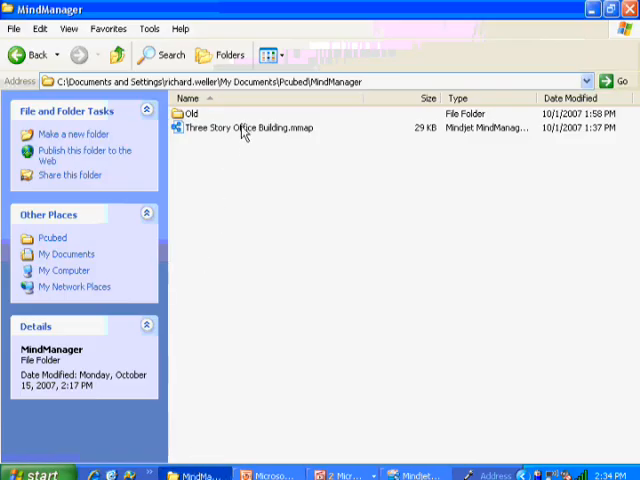
- Open Three Story Office Building.mmap from Windows Explorer into a second MindManager tab
double_click(256, 128)
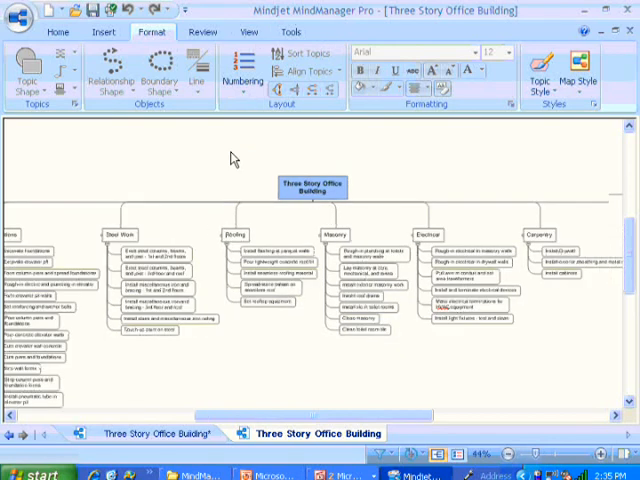
- Collapse the map to its main phases from the View tab, then show All Levels again
left_click(248, 32)
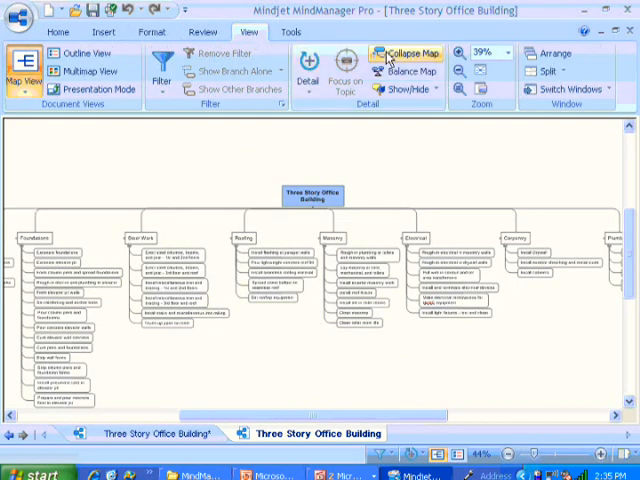
left_click(406, 52)
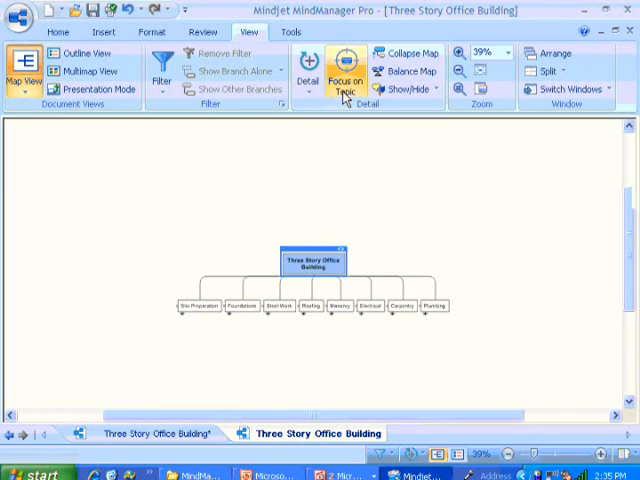
left_click(308, 70)
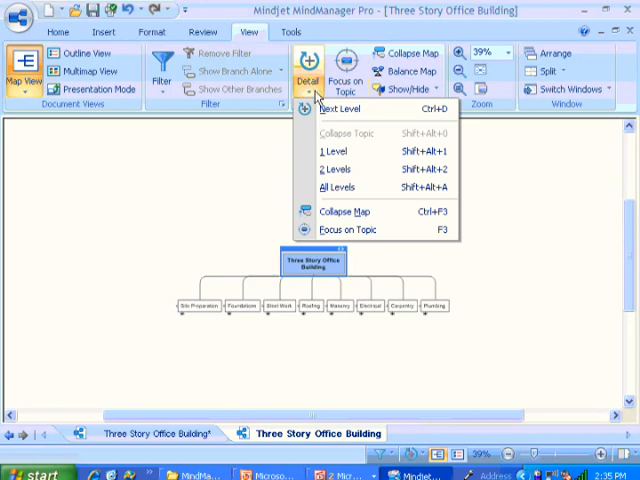
mouse_move(338, 188)
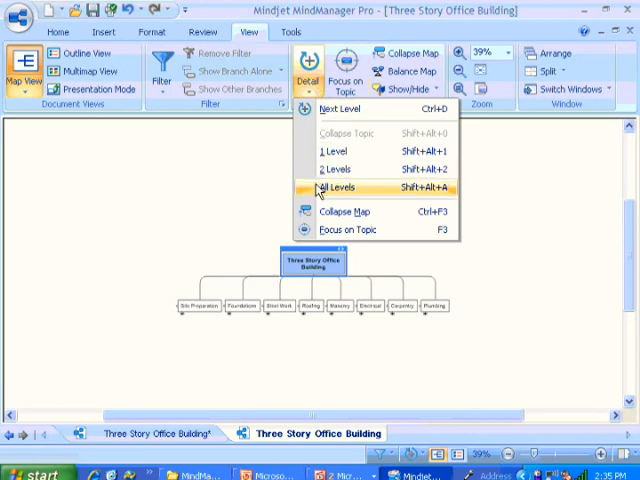
left_click(340, 188)
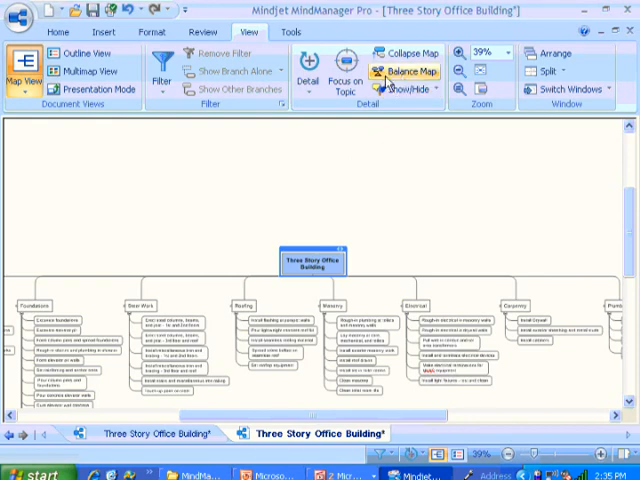
- Collapse back to the phases, then expand Site Preparation to reveal its subtasks
left_click(348, 70)
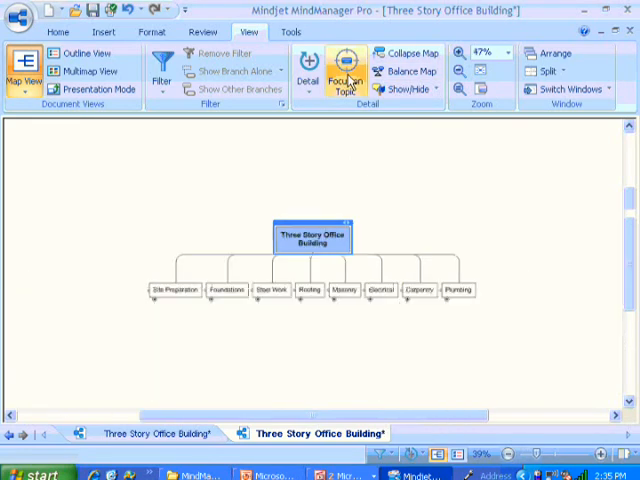
left_click(174, 290)
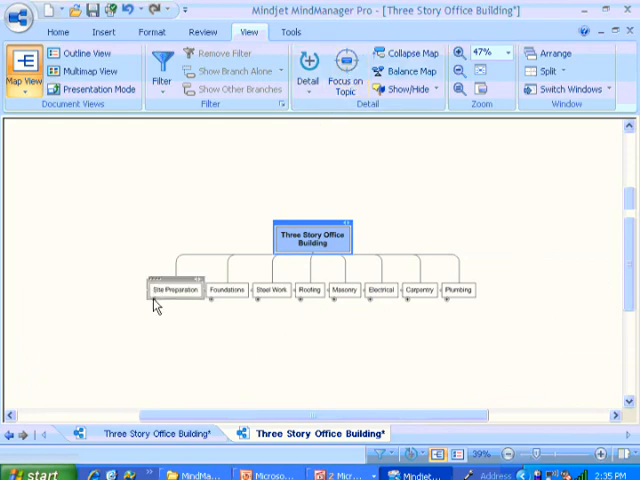
left_click(176, 288)
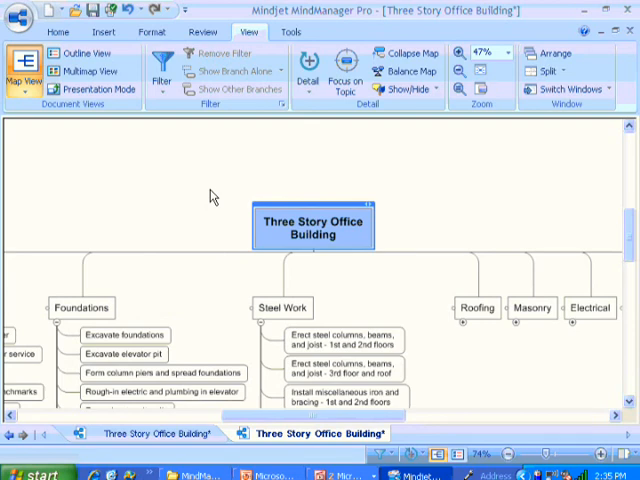
- Set the map detail to All Levels so every phase lists its subtasks
left_click(308, 64)
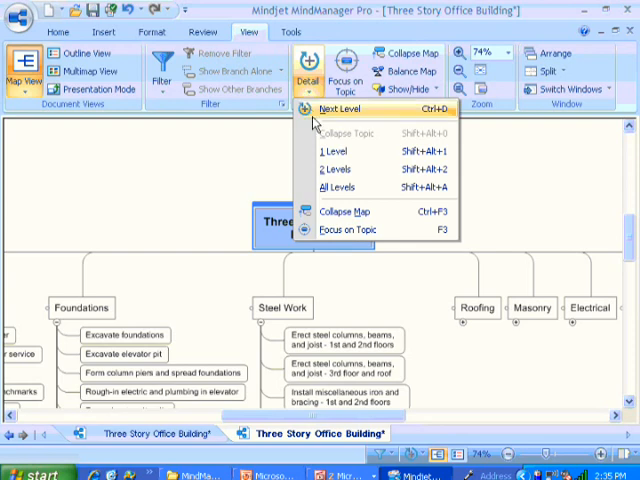
mouse_move(340, 188)
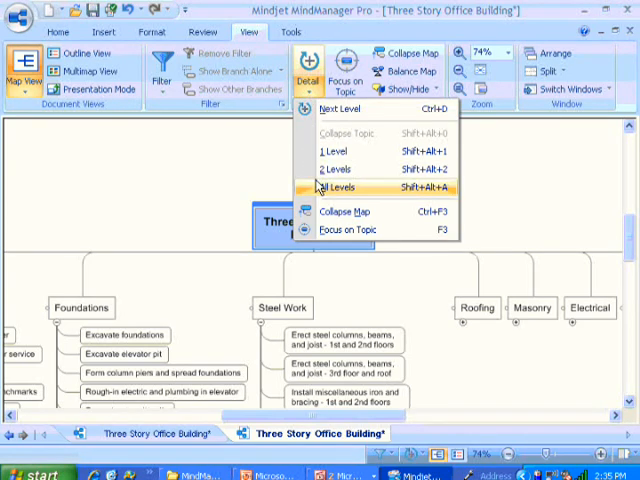
left_click(336, 188)
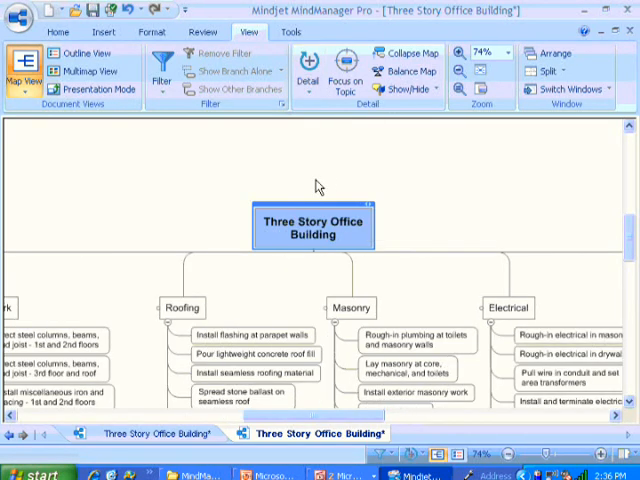
mouse_move(472, 132)
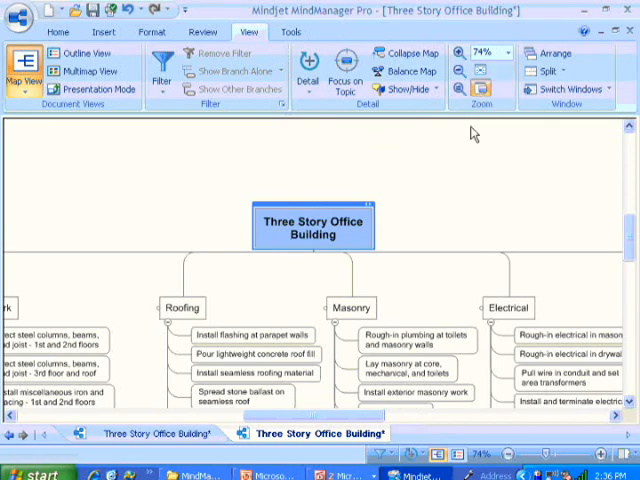
mouse_move(448, 194)
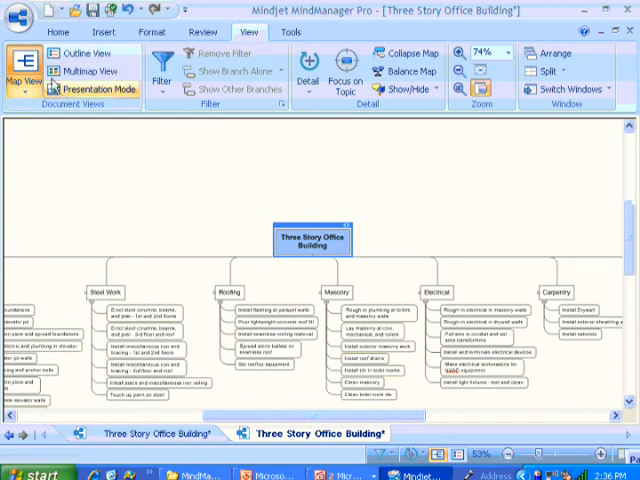
- Export task info to Microsoft Project as Three Story Office Building.mpp with all topics as tasks
left_click(20, 12)
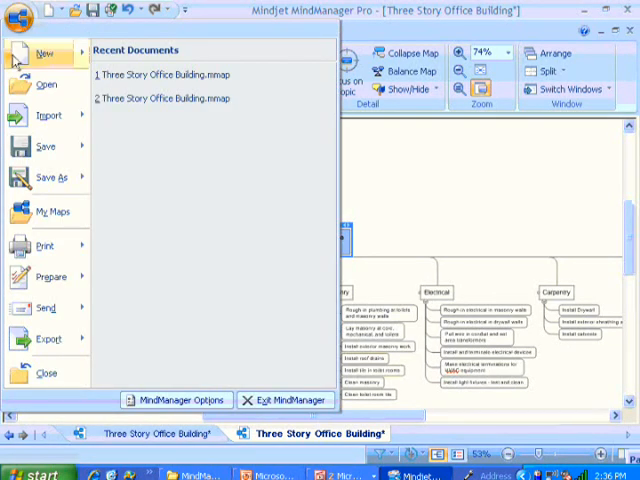
left_click(48, 340)
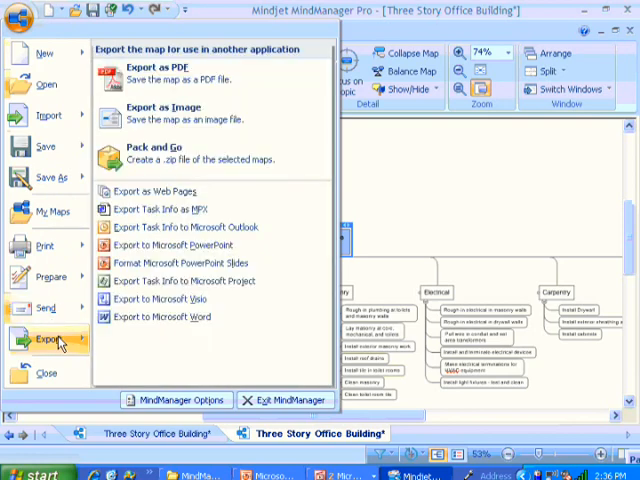
mouse_move(184, 280)
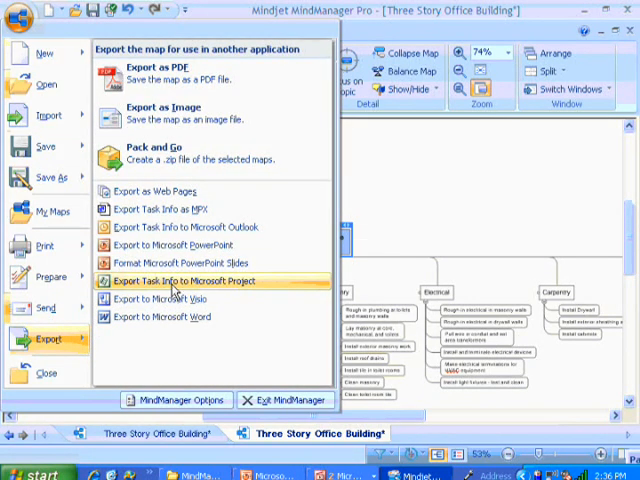
left_click(180, 280)
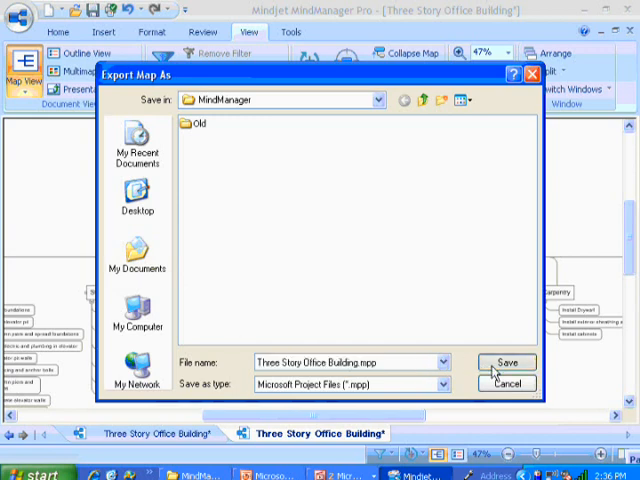
left_click(506, 362)
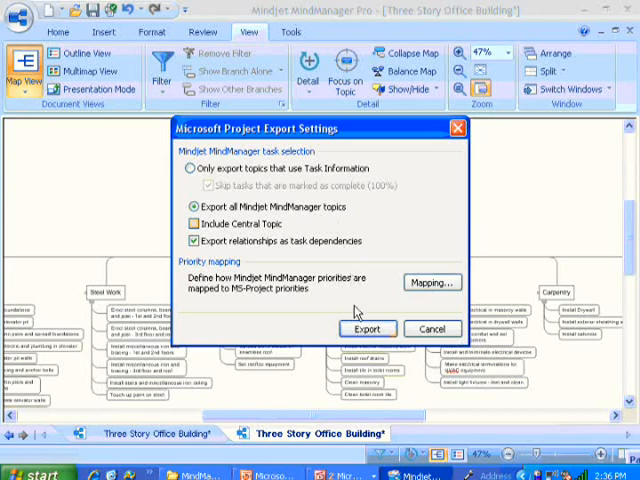
left_click(368, 328)
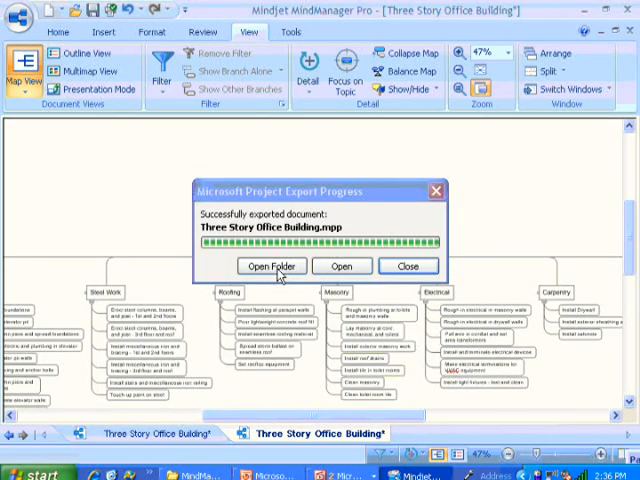
- Open the exported schedule in Microsoft Project and close the Tasks guide pane
left_click(272, 264)
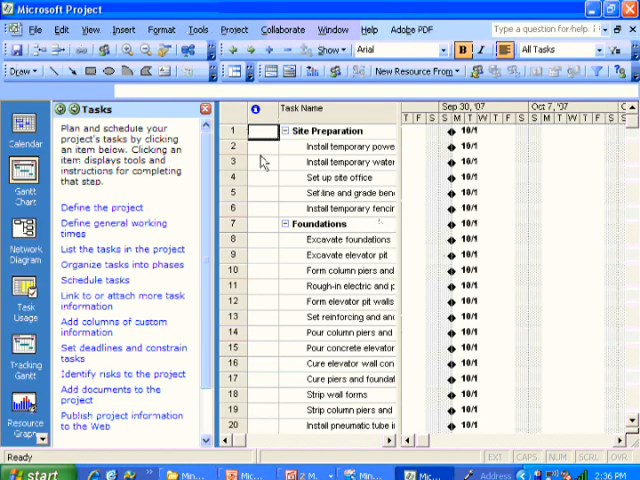
left_click(206, 108)
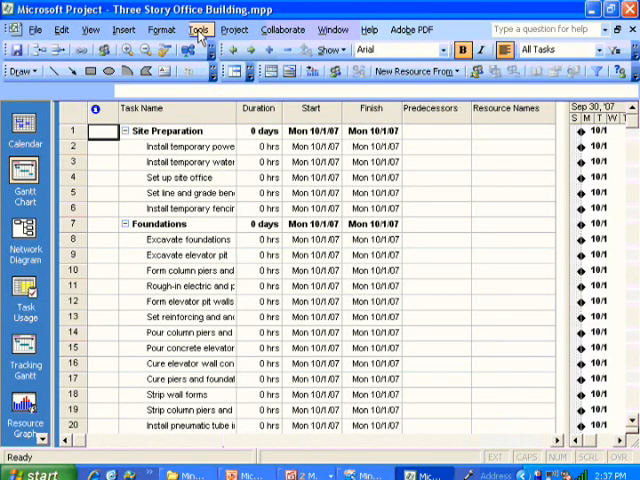
- Enable 'Show project summary task' in Tools > Options > View
left_click(200, 28)
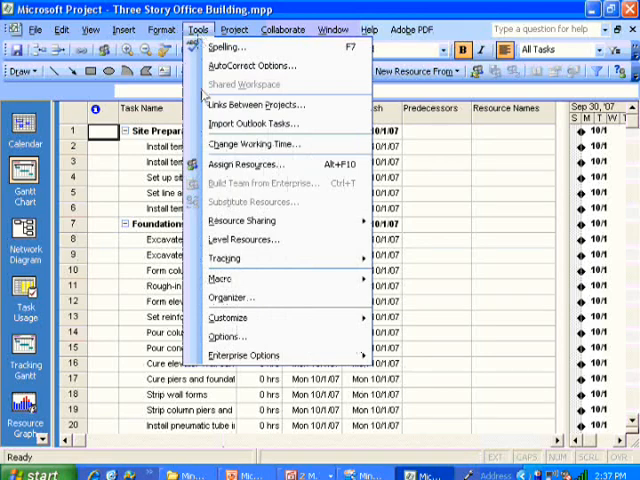
left_click(230, 336)
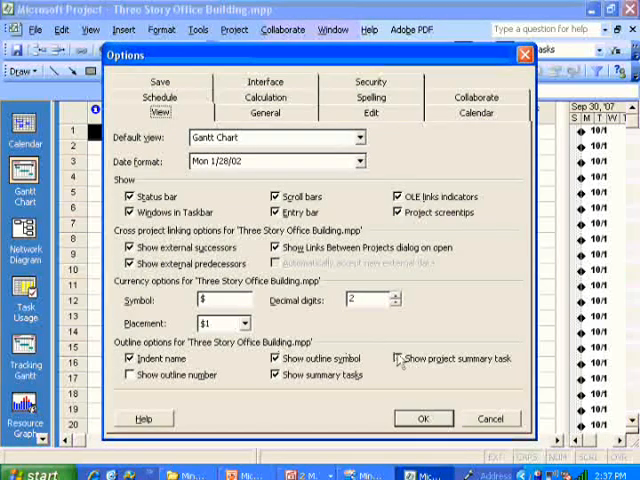
left_click(422, 418)
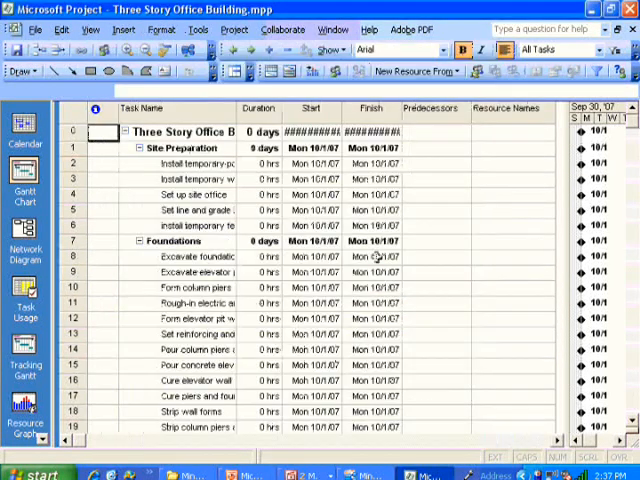